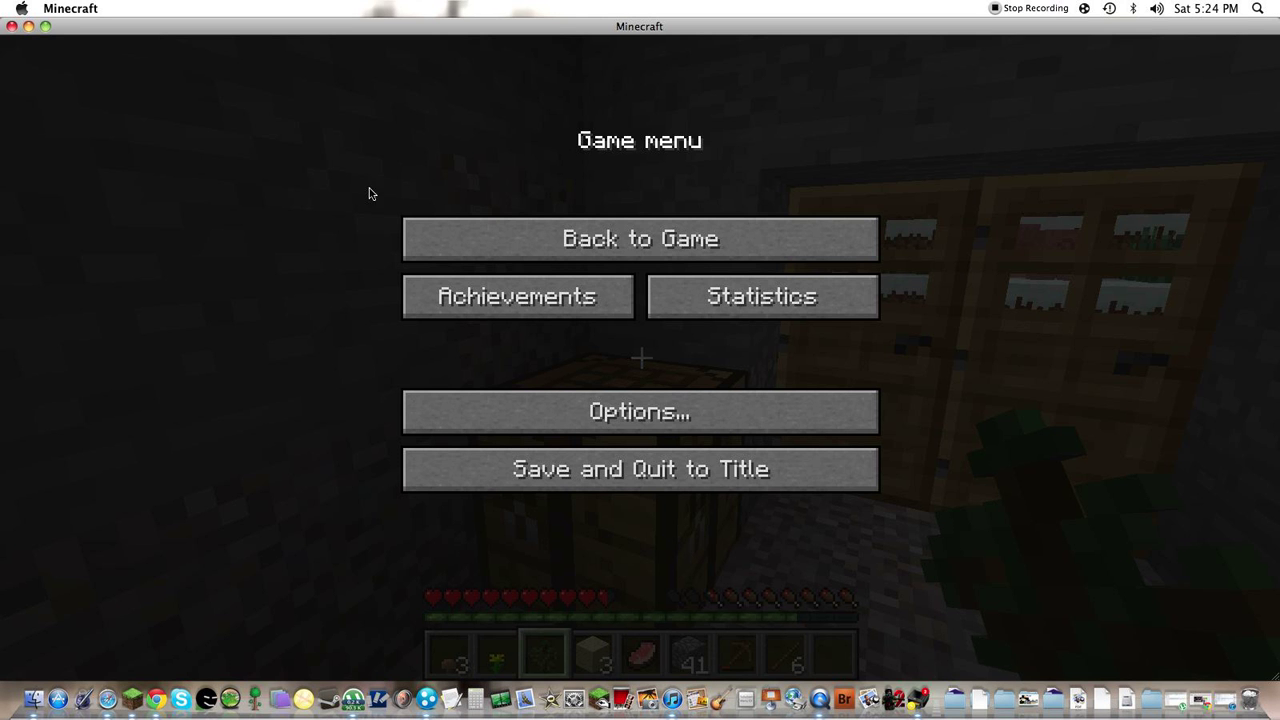
Resume the paused world and walk out to face the stone base's double wooden door
left_click(639, 238)
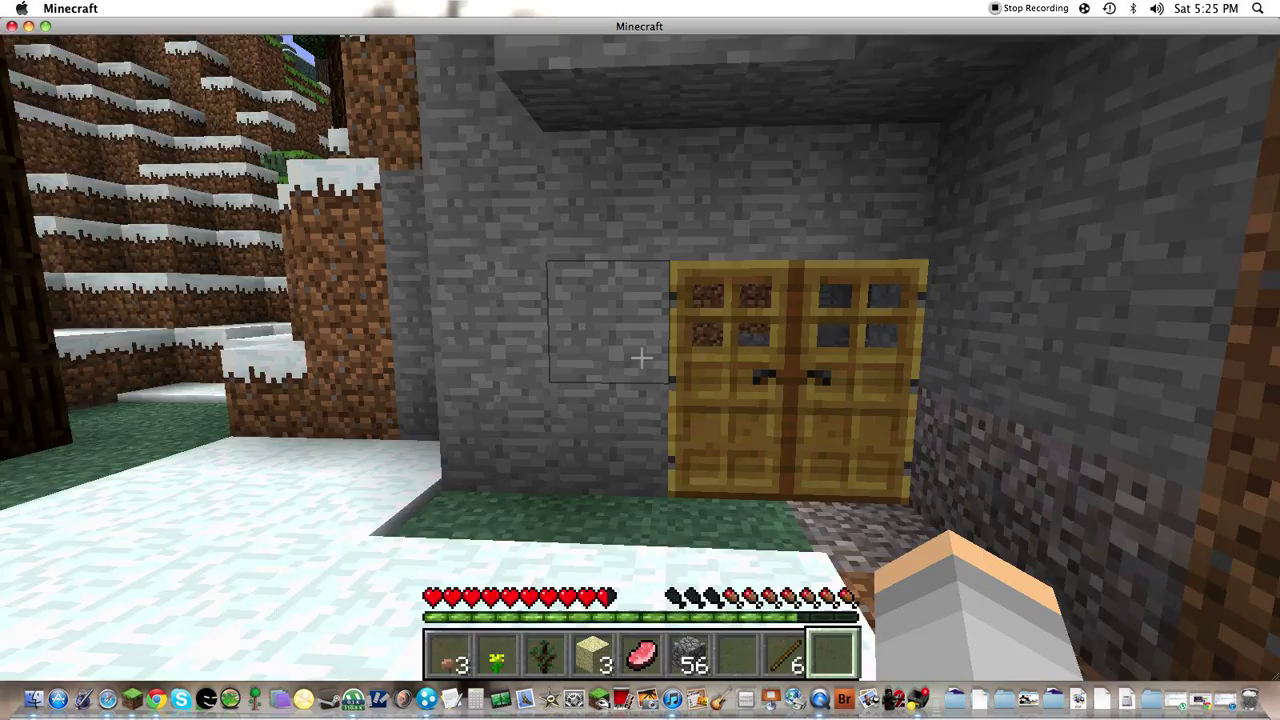
Lay cobblestone across the top row and two sticks down the middle column for a stone pickaxe
key("e")
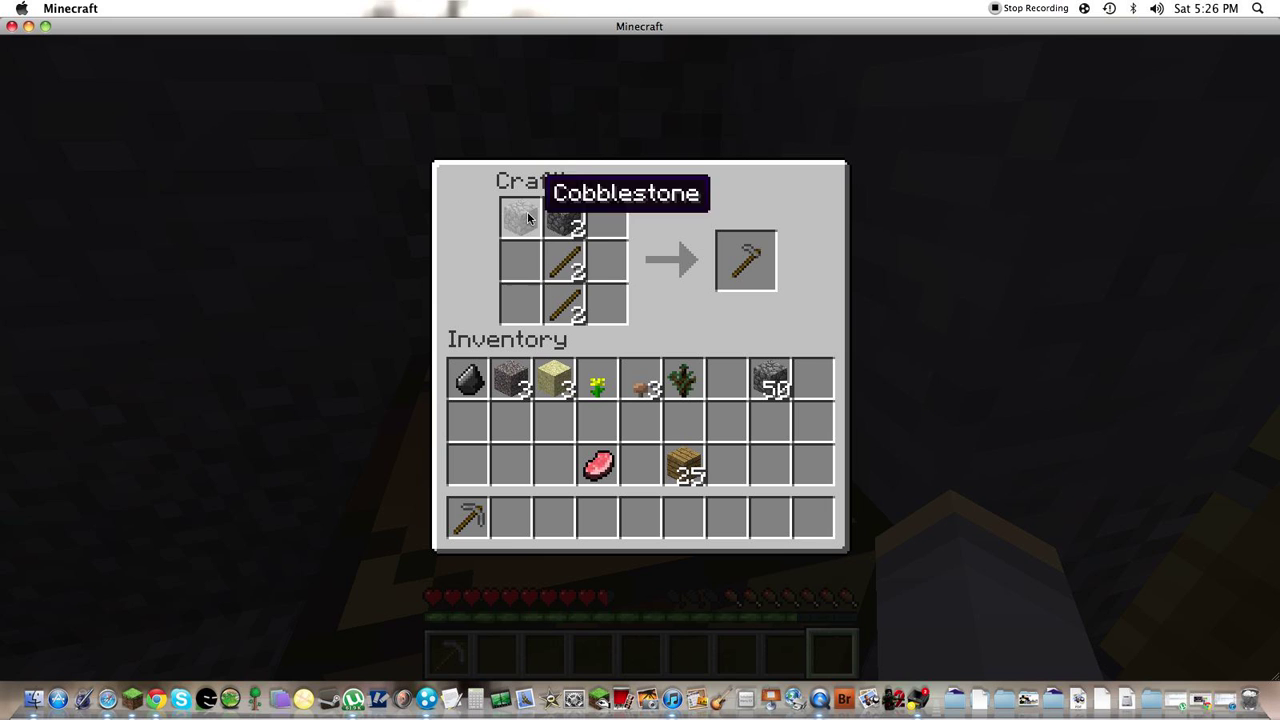
Collect the stone pickaxe and stone sword, ending with pickaxe, axe, sword and shovel in the hotbar
left_click(745, 260)
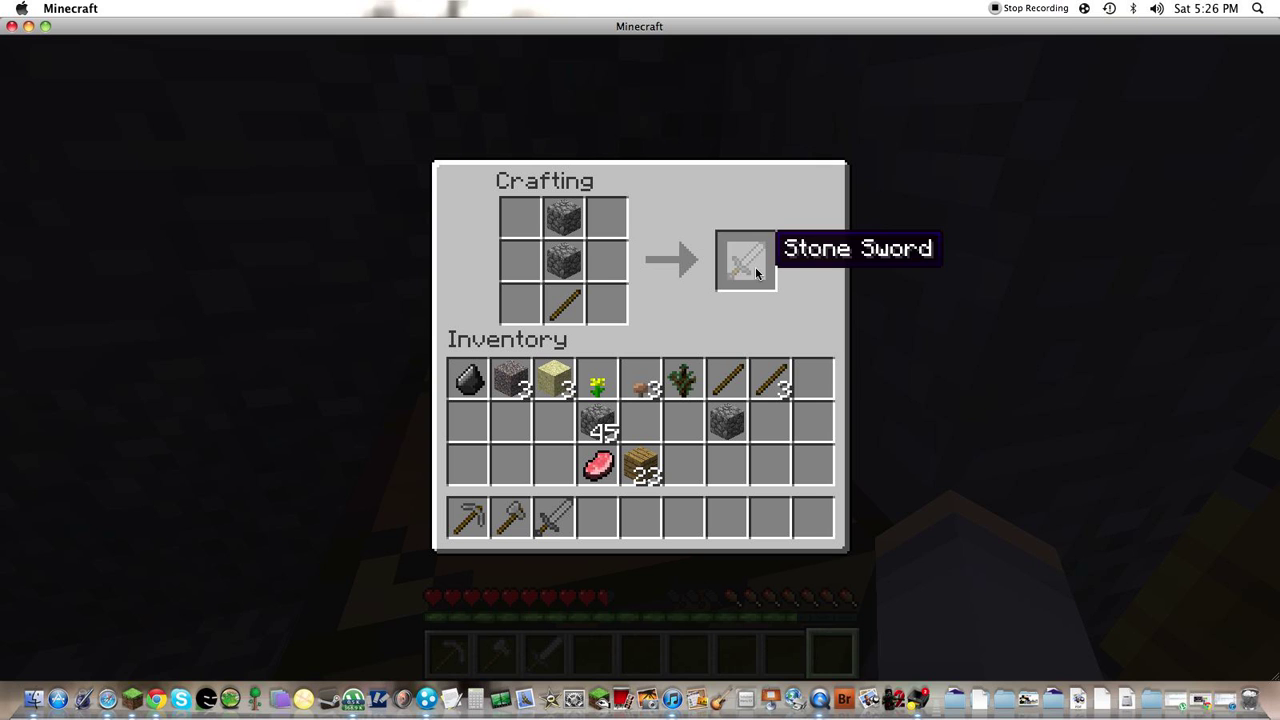
left_click(745, 260)
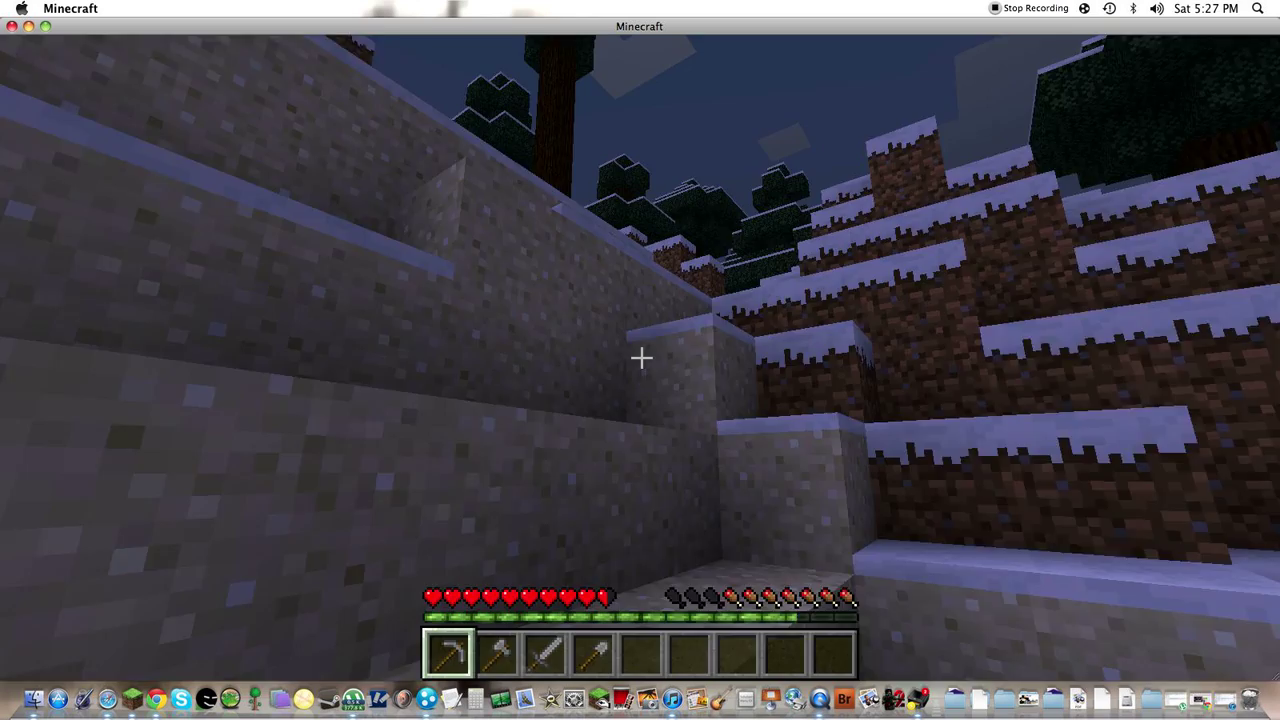
Save and quit the cave world, then create a new survival world named 'our w...'
key("Escape")
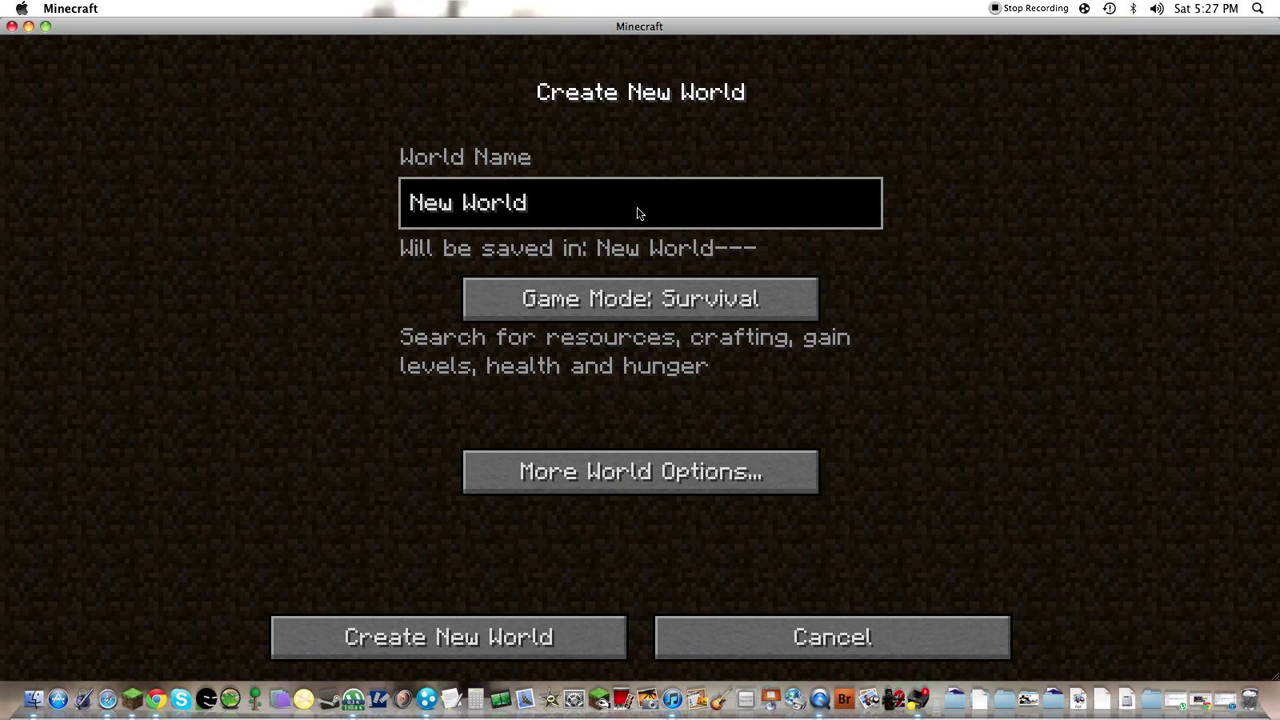
type("our w")
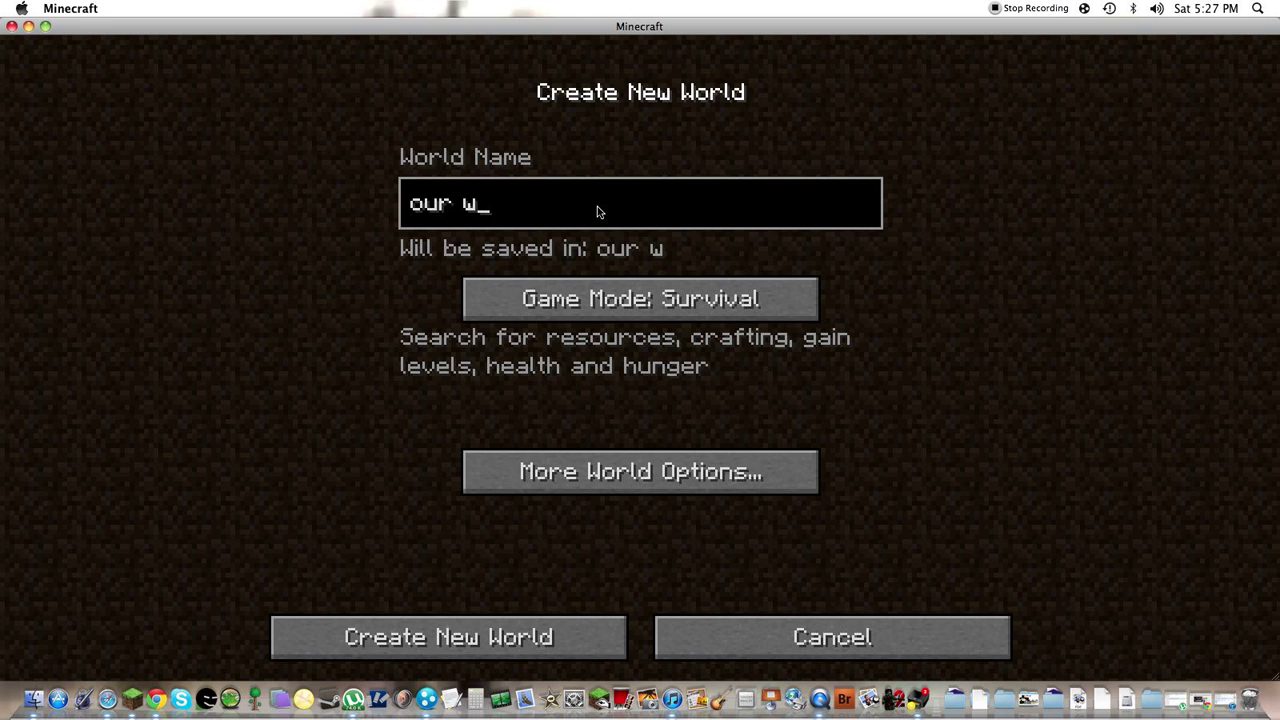
left_click(448, 637)
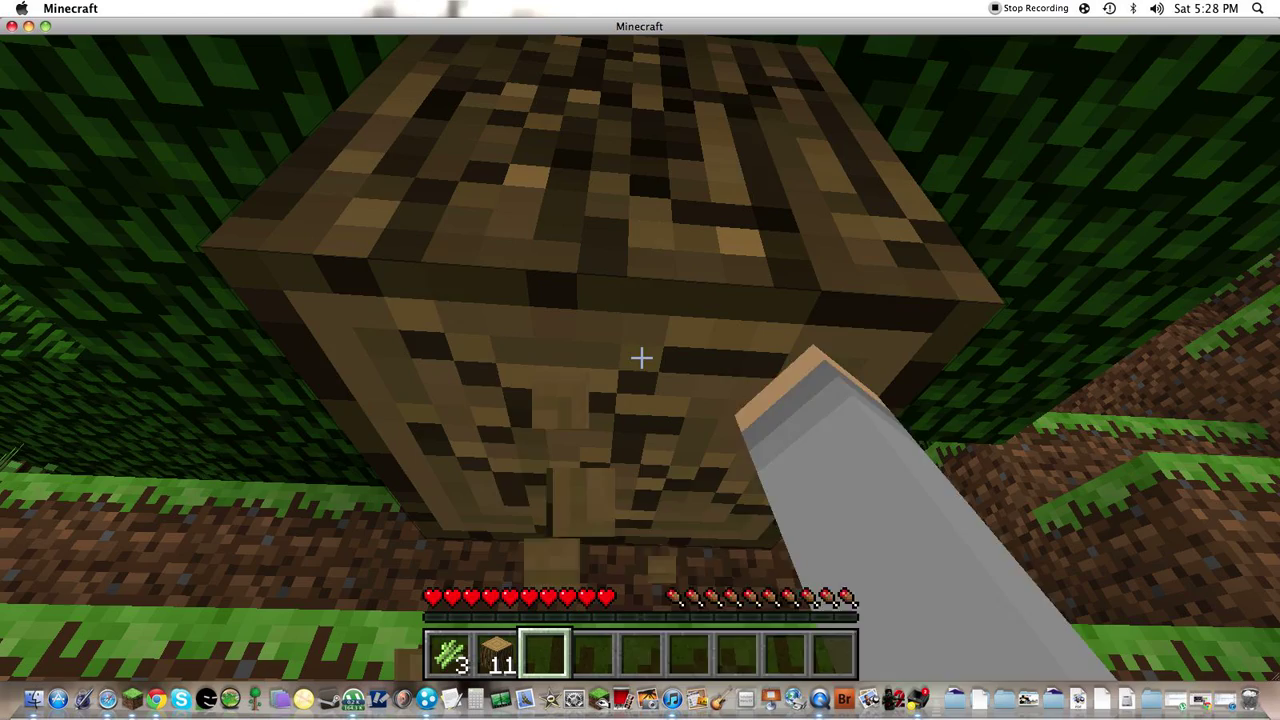
Chop a tree trunk, then view inventory planks stacked at 64 and 16 beside three saplings
left_click(640, 358)
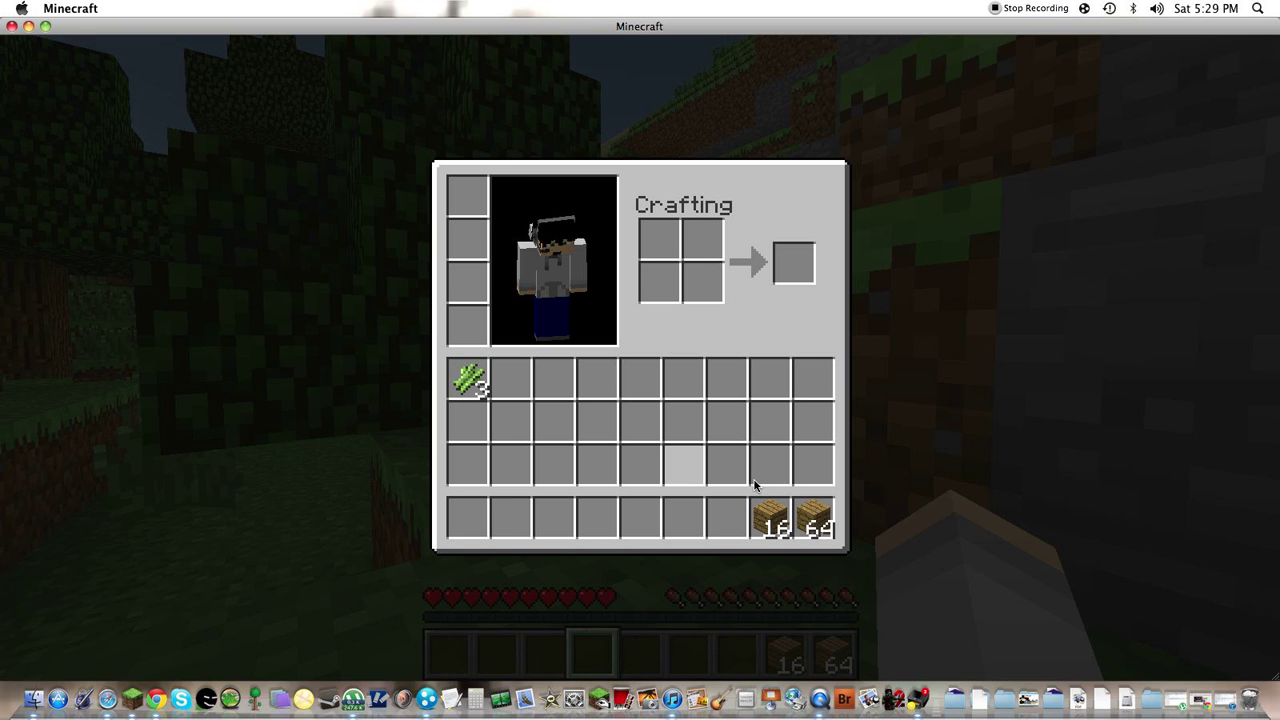
key("e")
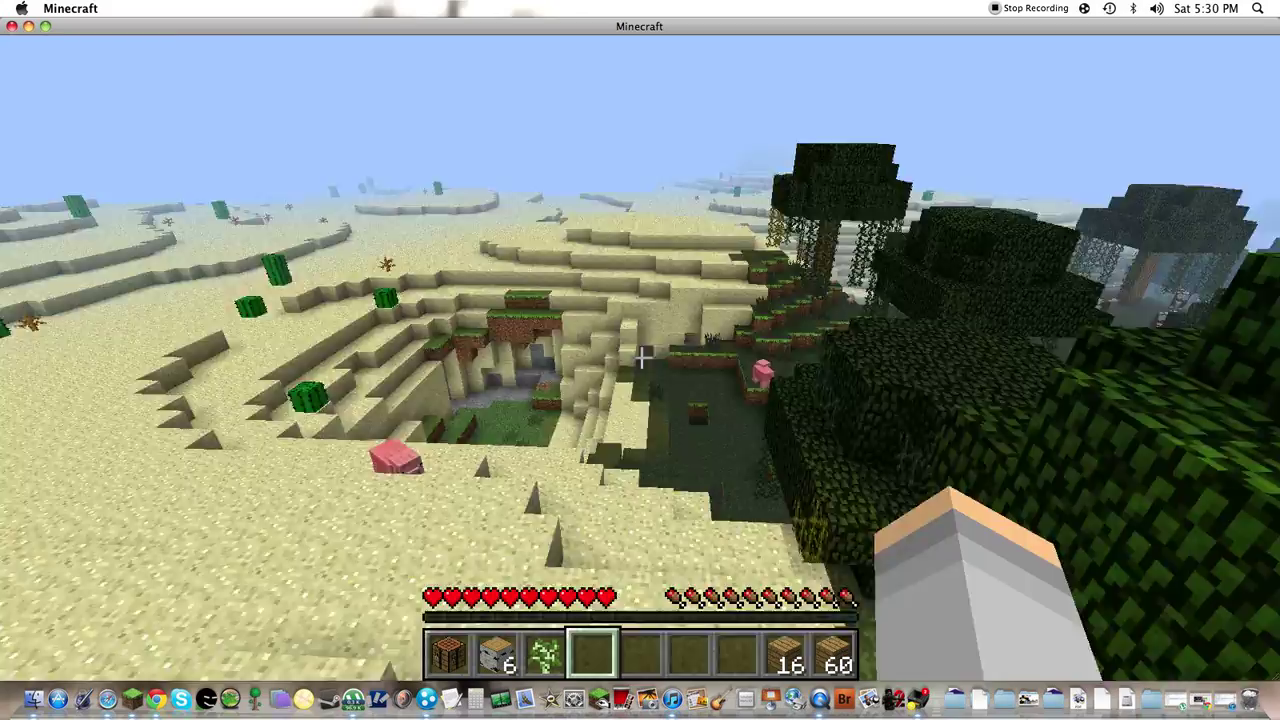
mouse_move(640, 358)
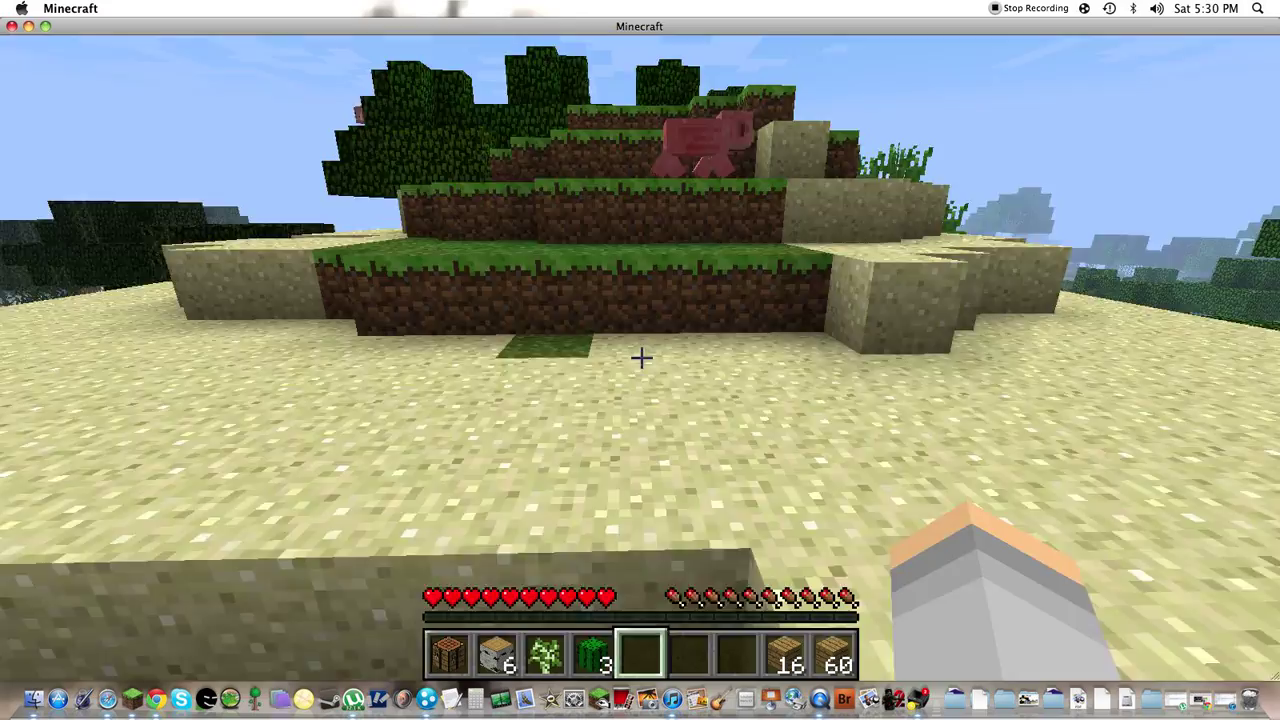
Place the crafting table and craft sticks and a wooden pickaxe into the hotbar
key("e")
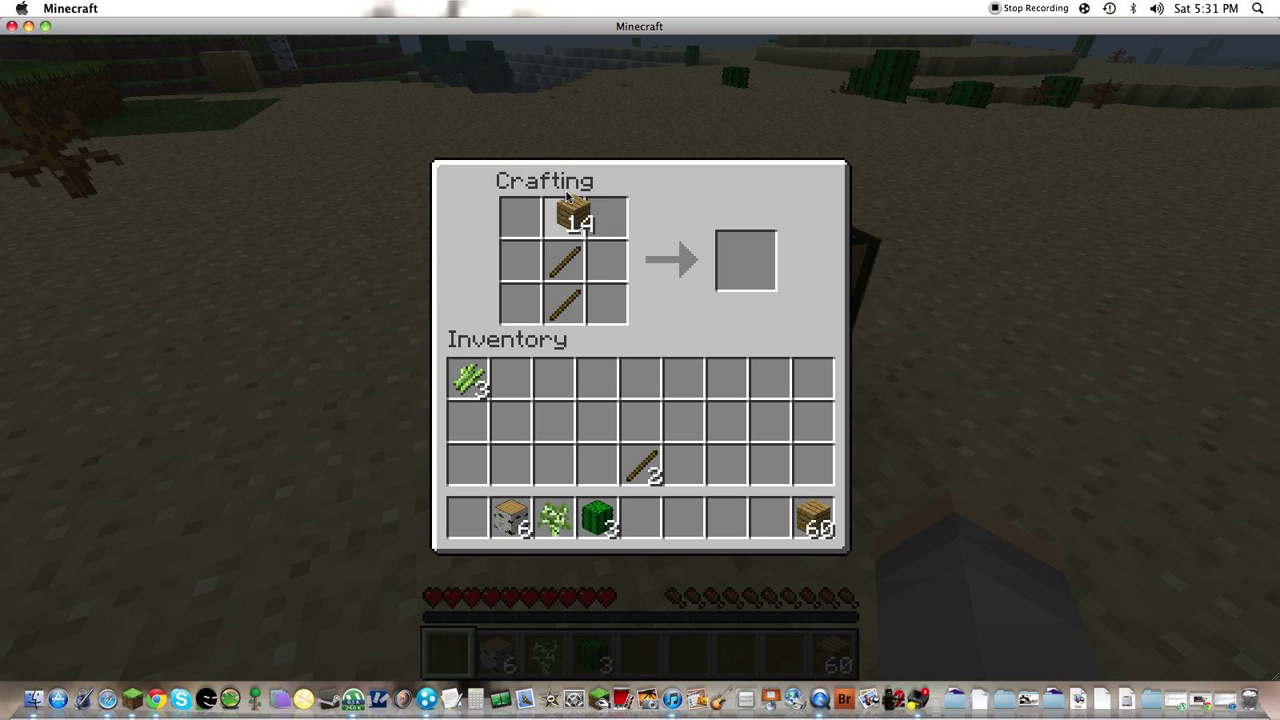
key("Escape")
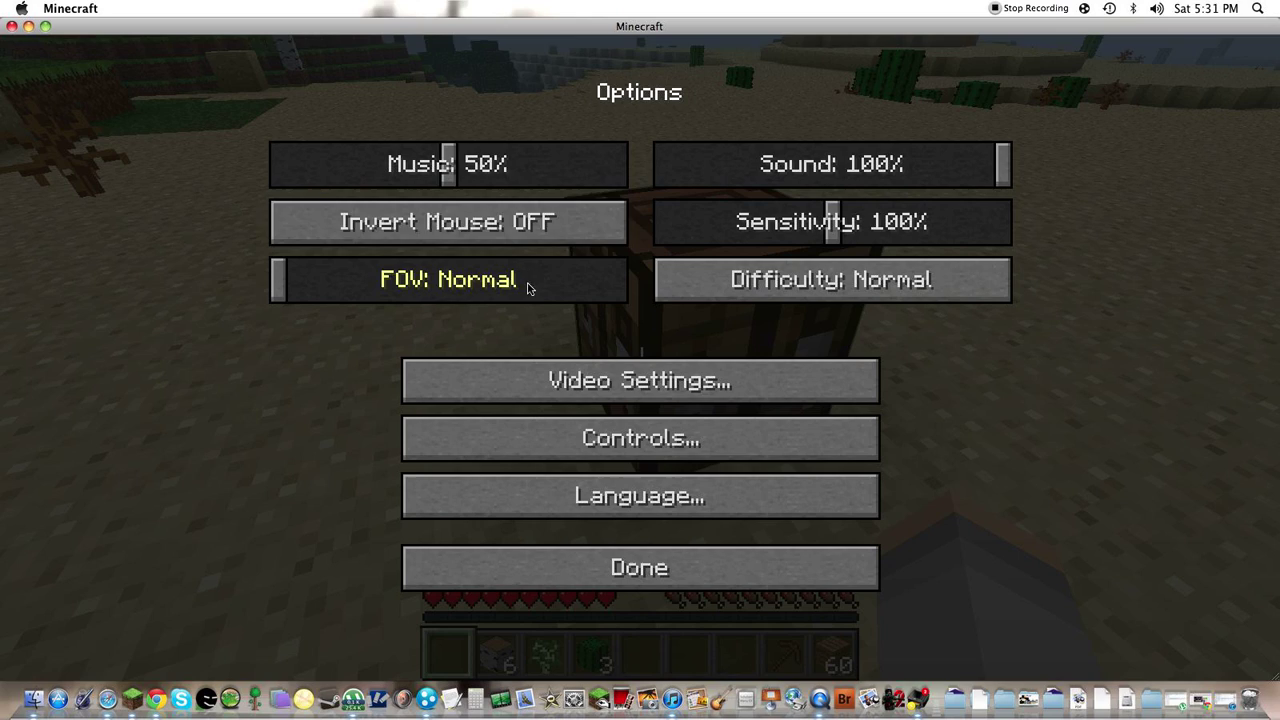
left_click(639, 567)
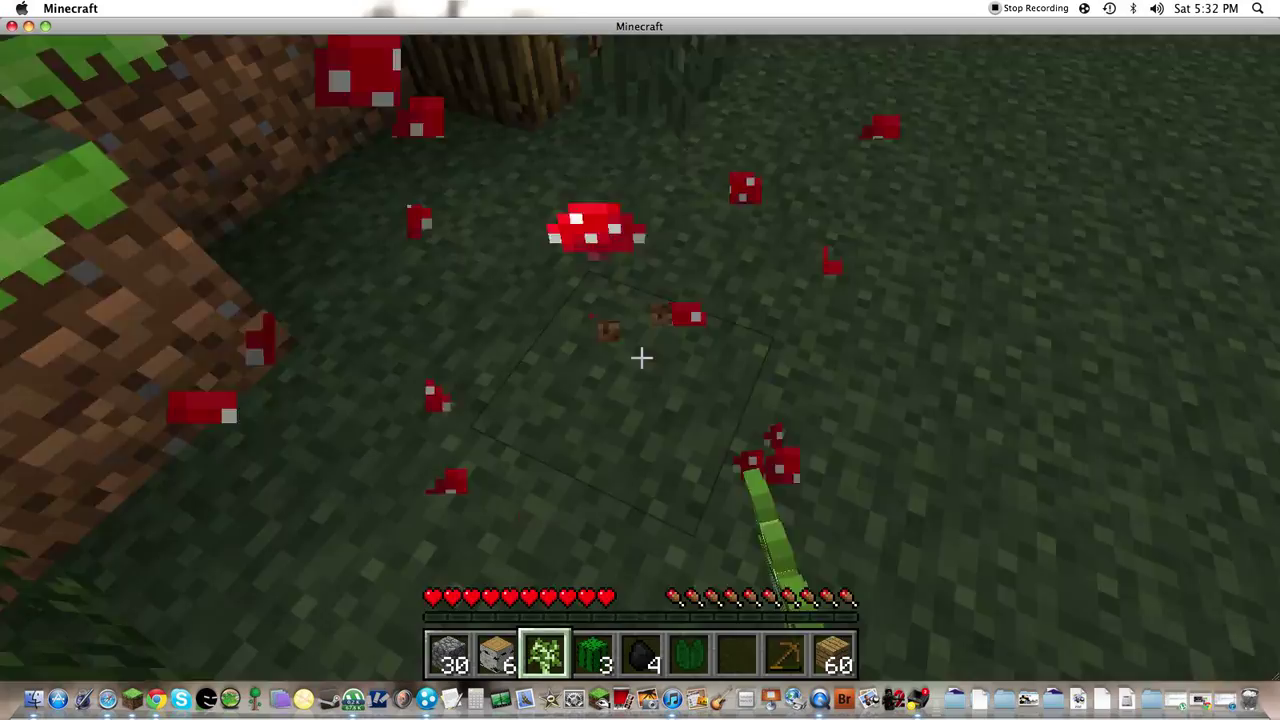
mouse_move(640, 360)
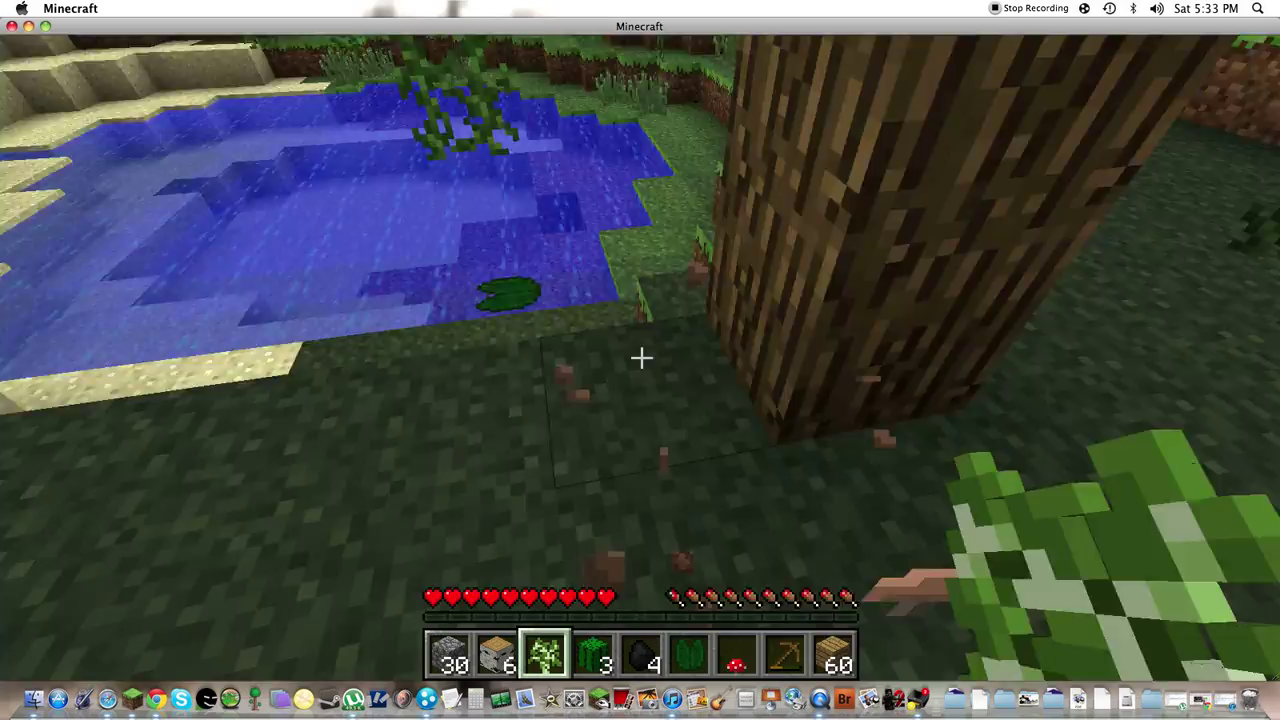
mouse_move(640, 360)
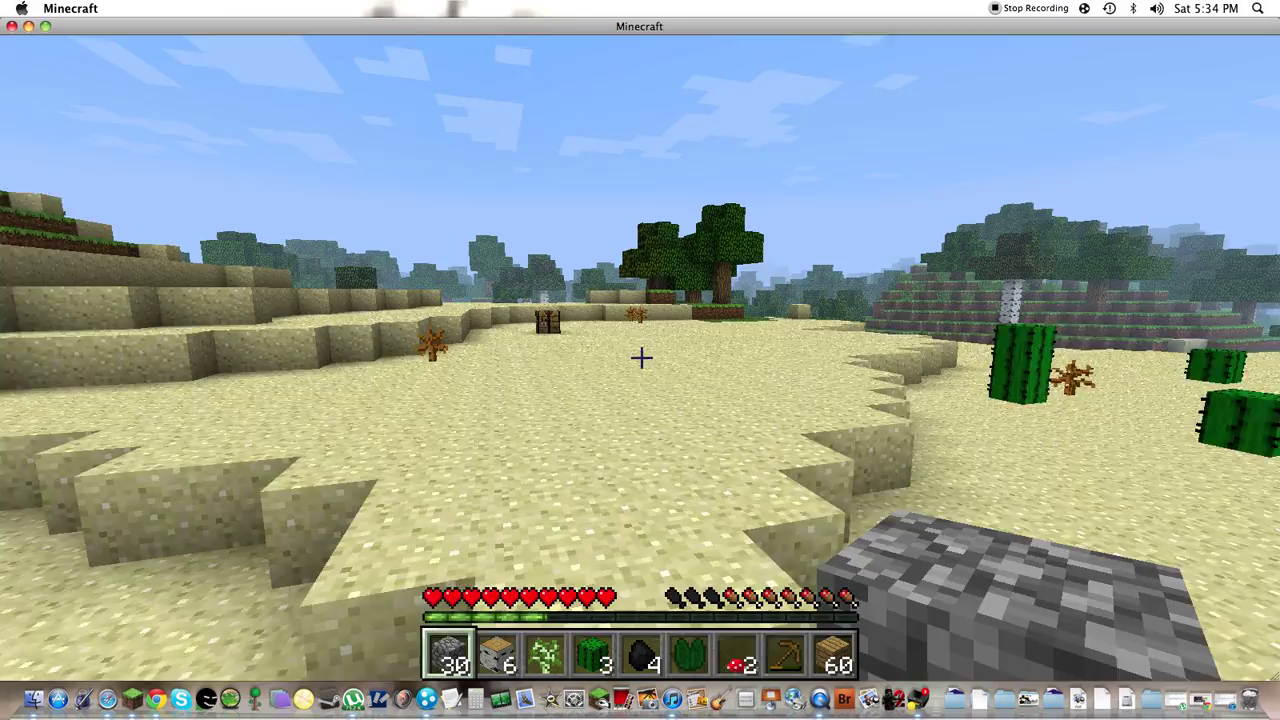
key("e")
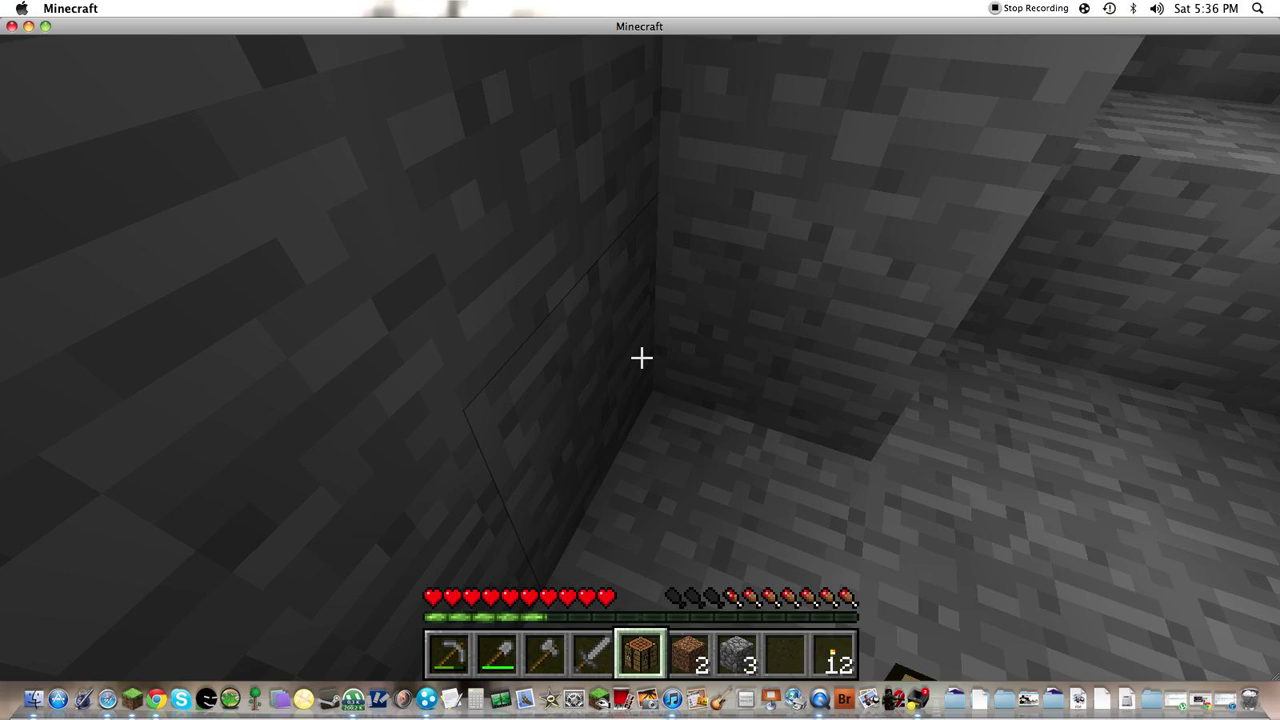
key("e")
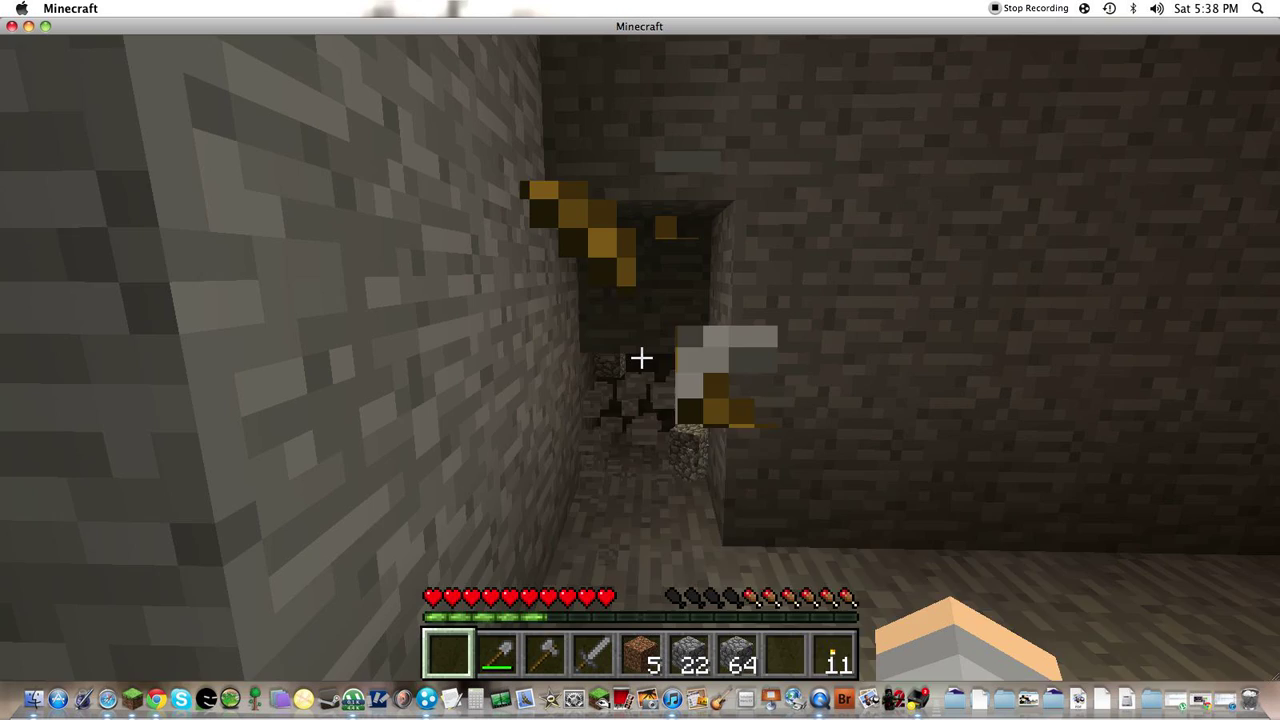
Craft a replacement stone pickaxe and put it in hotbar slot 1
key("e")
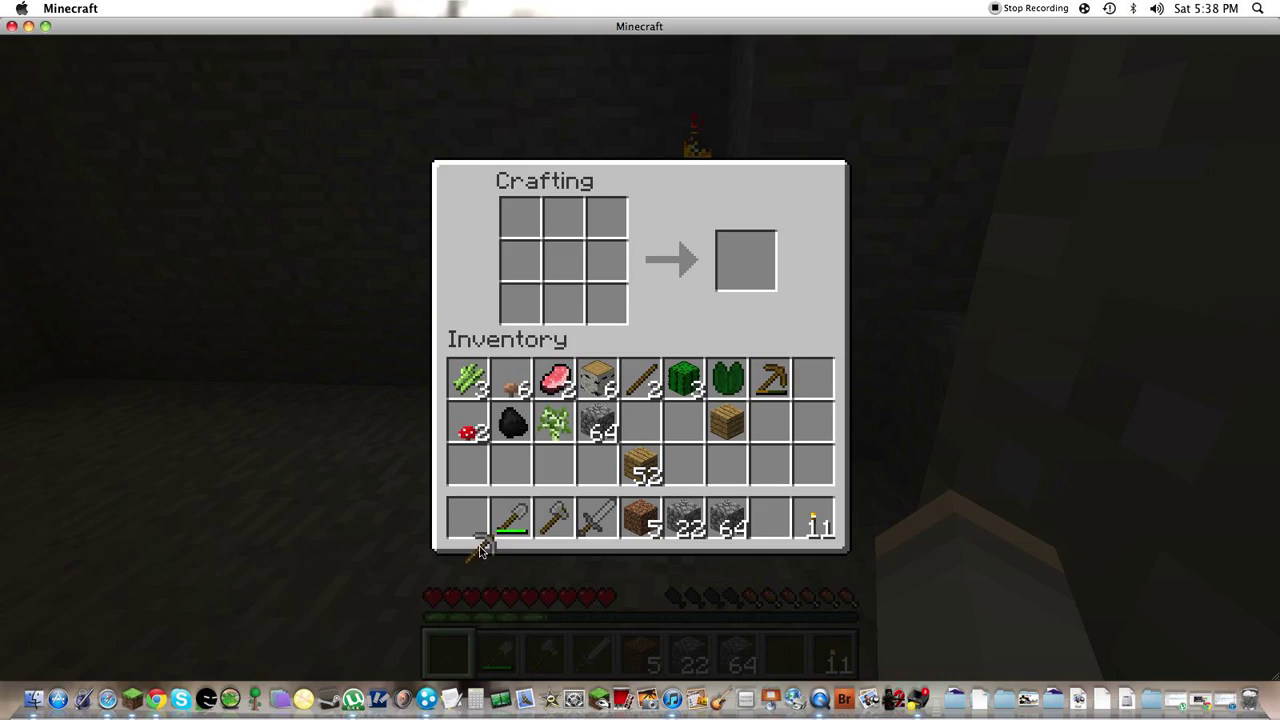
key("e")
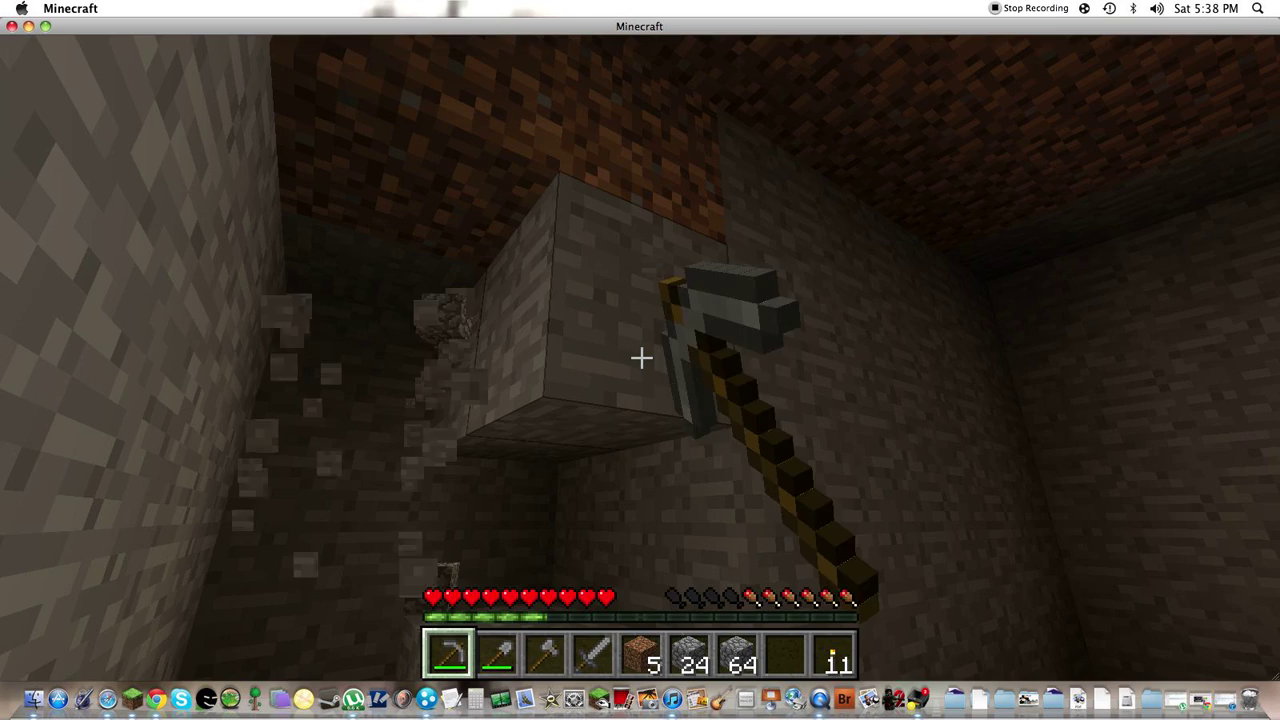
Mine stone until both stone stacks are full, reaching the wooden double door
left_click(640, 358)
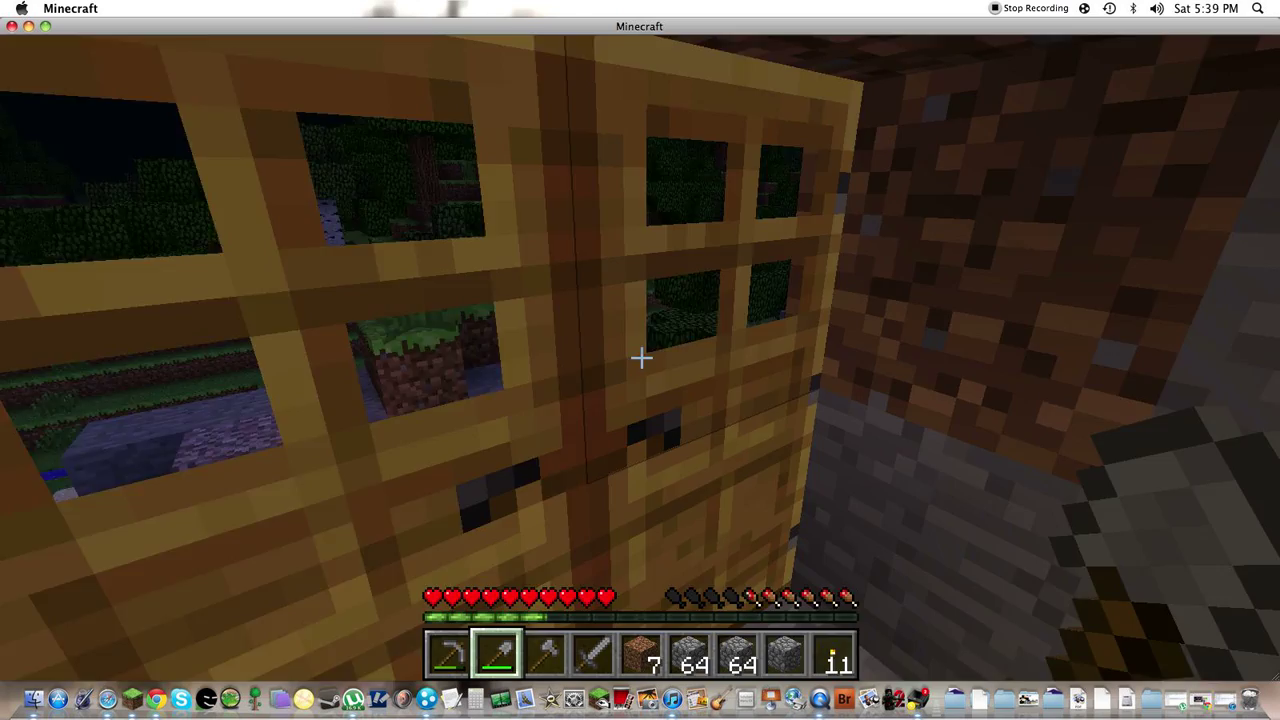
Arrange cobblestone in a stair pattern and take the four cobblestone stairs
key("e")
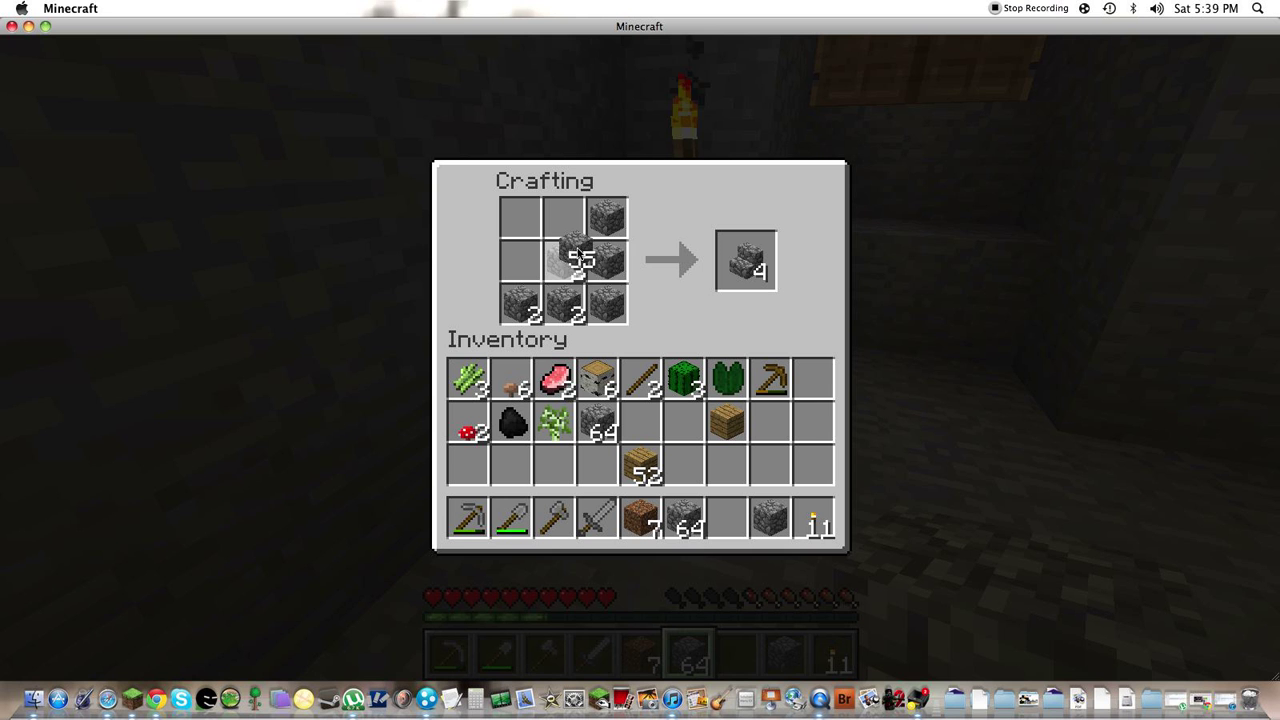
key("Escape")
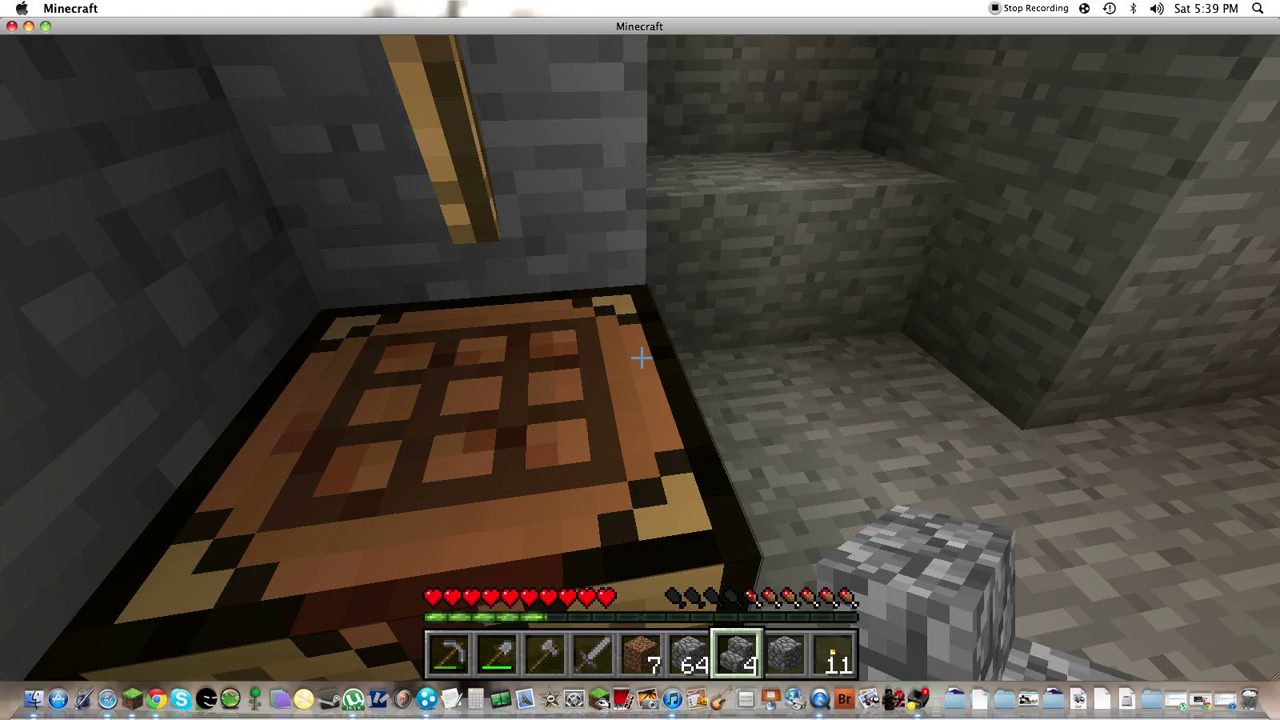